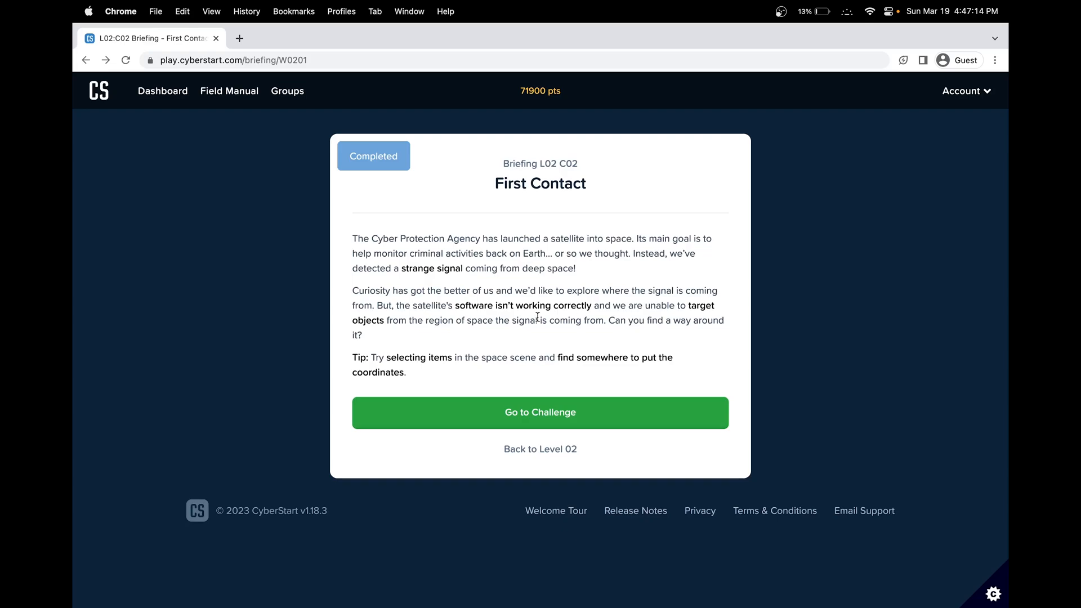
mouse_move(663, 223)
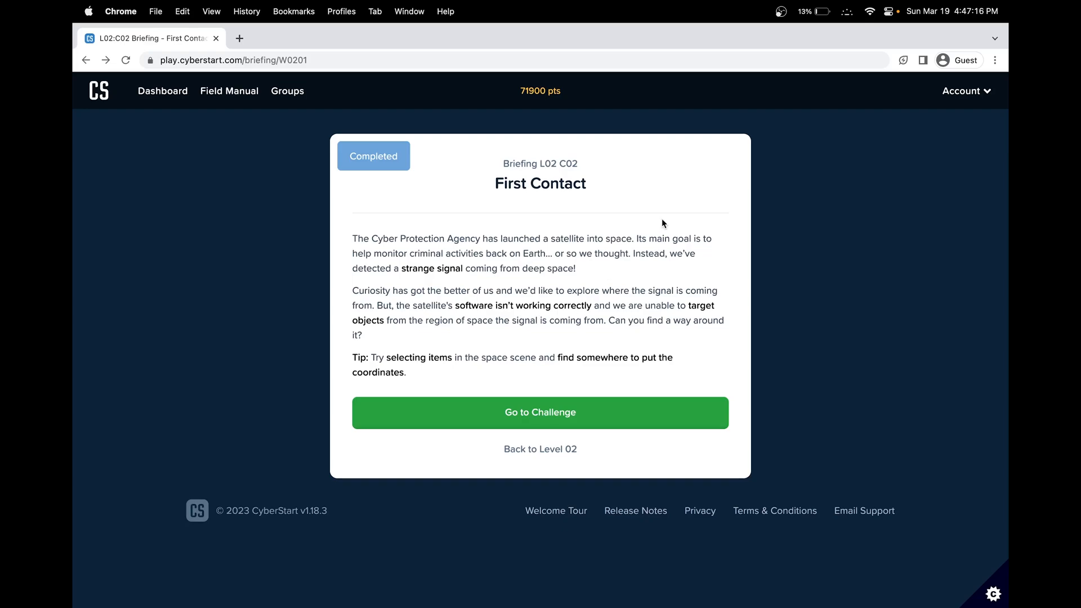
Go from the First Contact briefing to the challenge page.
left_click(539, 412)
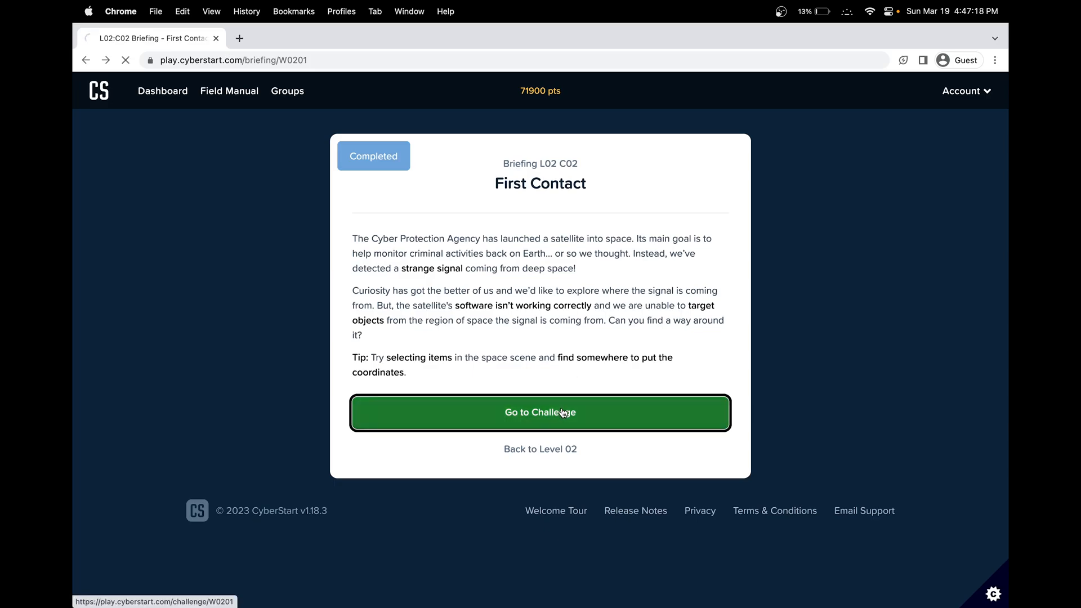
Dismiss the briefing and read the aqua and beige planets' coordinates (beige x=610, y=665).
left_click(539, 412)
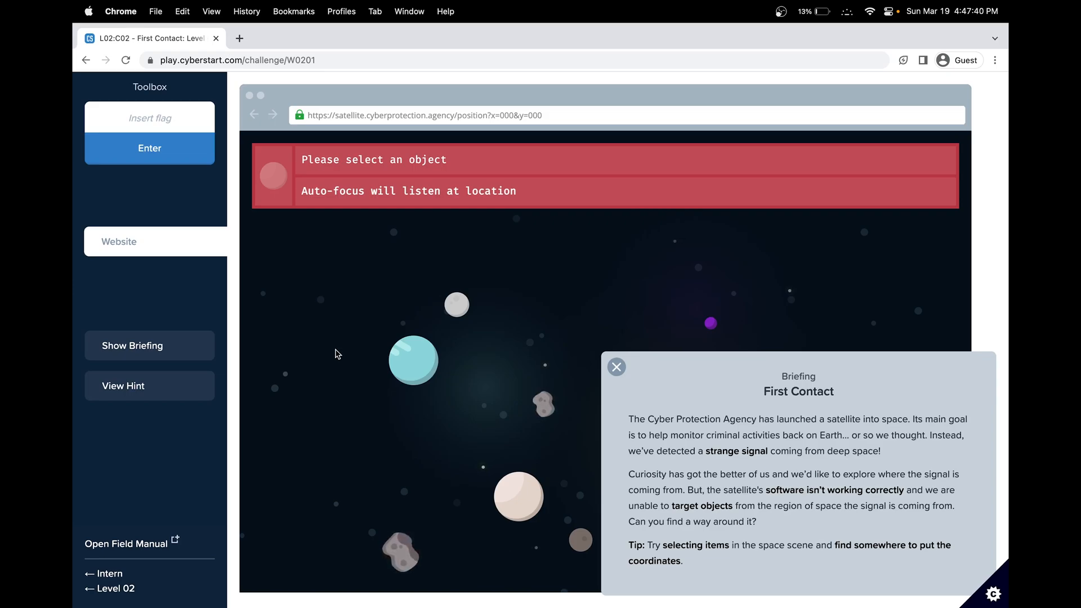
left_click(413, 359)
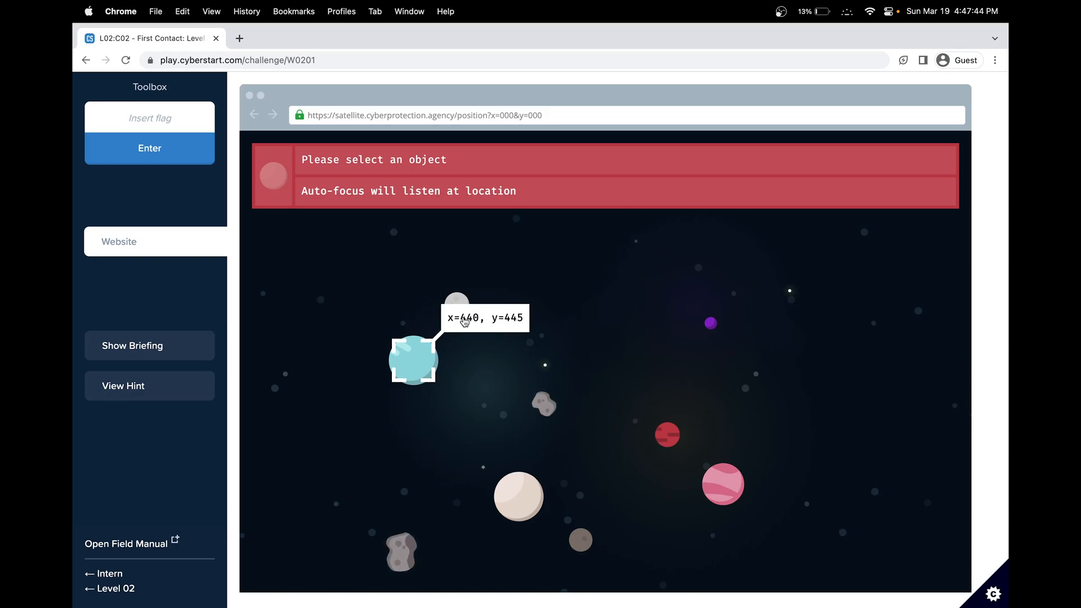
left_click(413, 358)
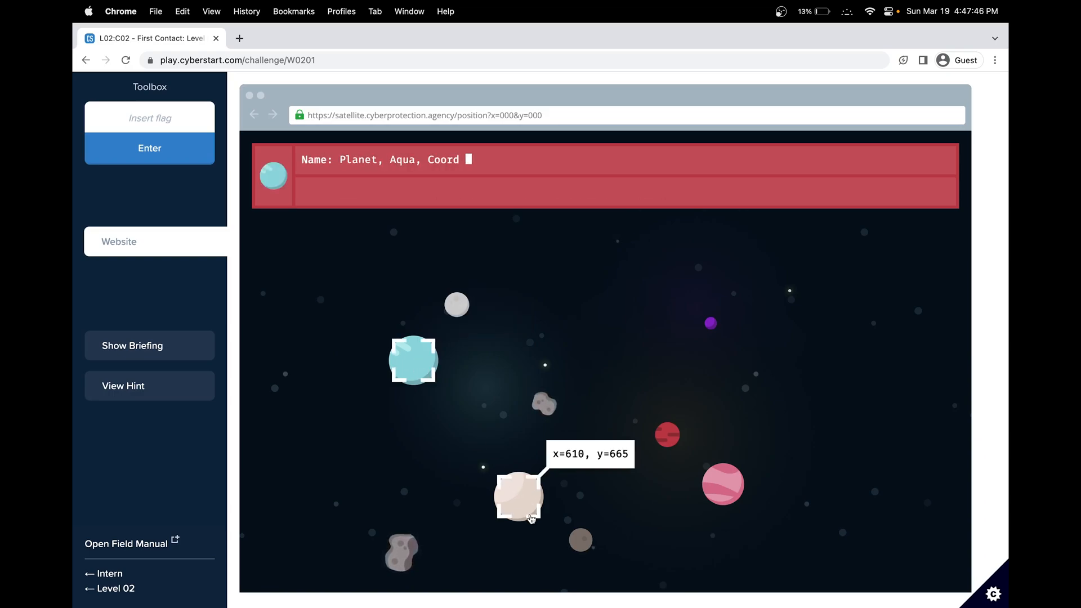
left_click(518, 497)
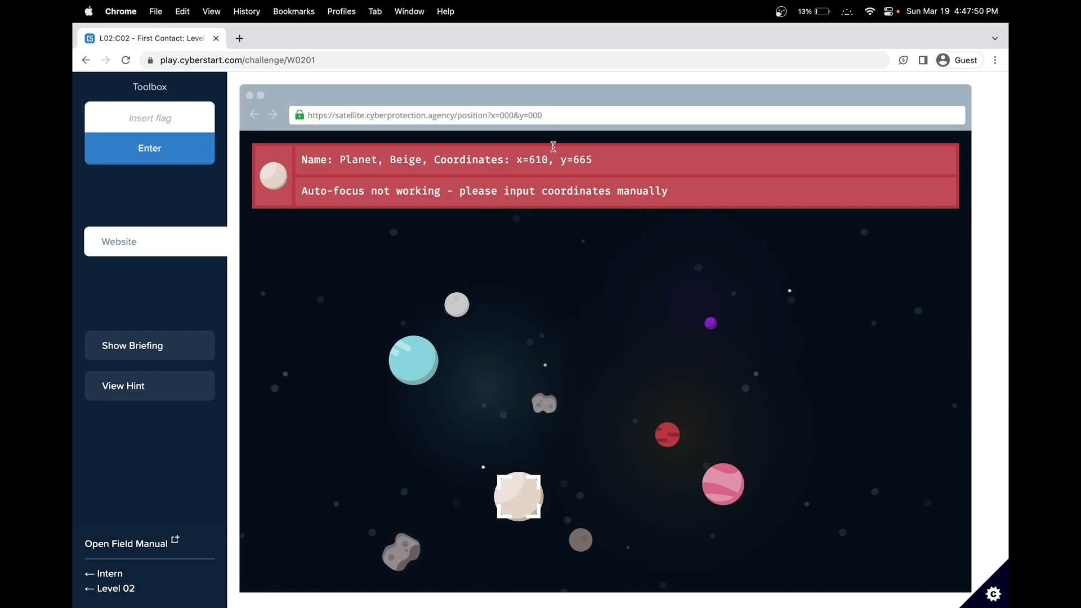
mouse_move(600, 268)
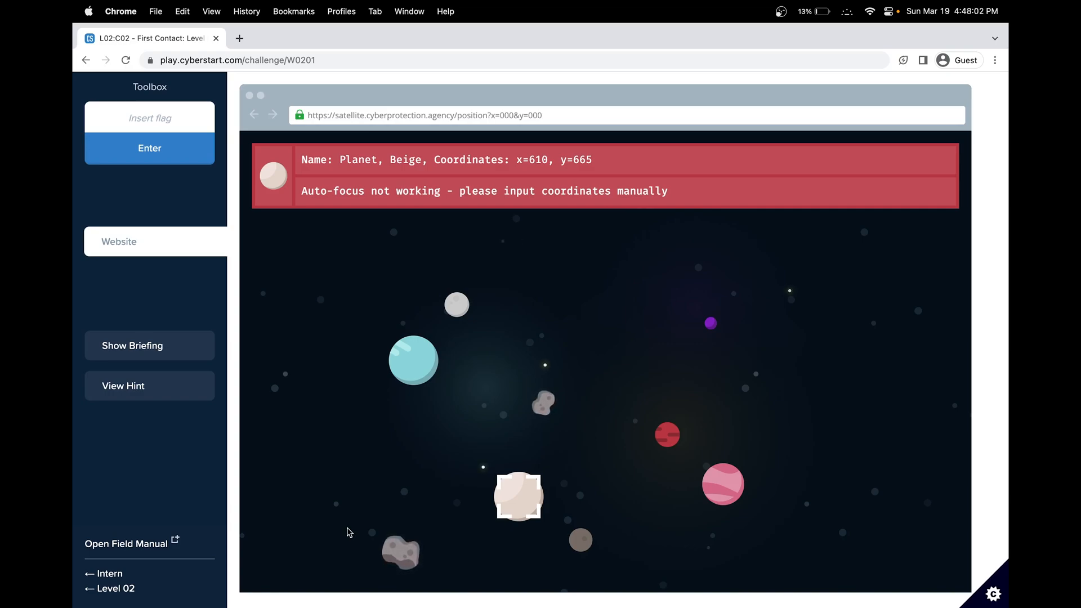
mouse_move(536, 278)
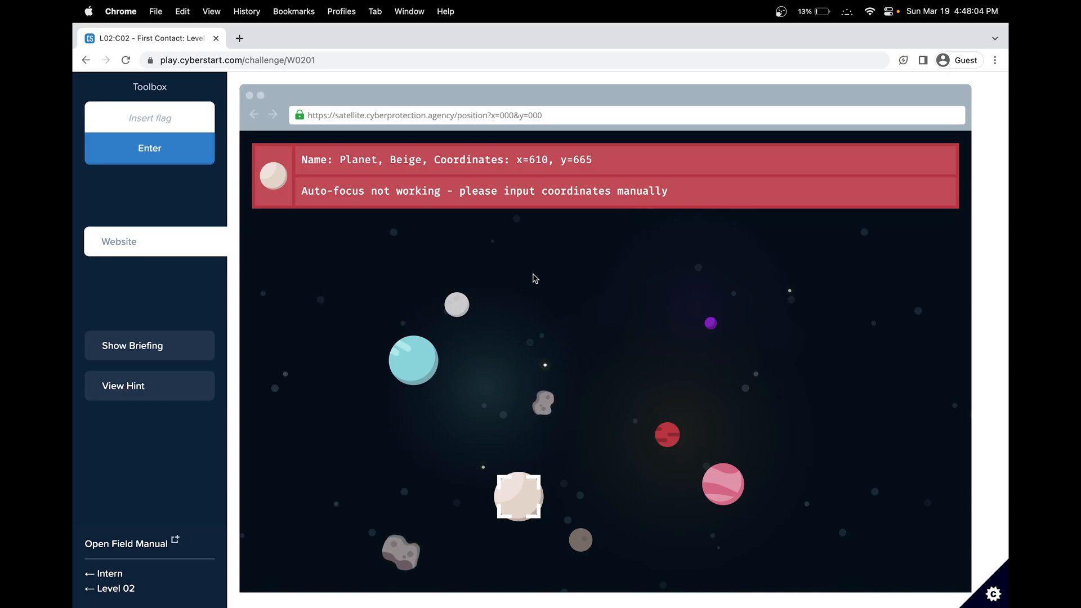
Aim the satellite URL at the purple planet's coordinates, x=920, y=385.
left_click(500, 115)
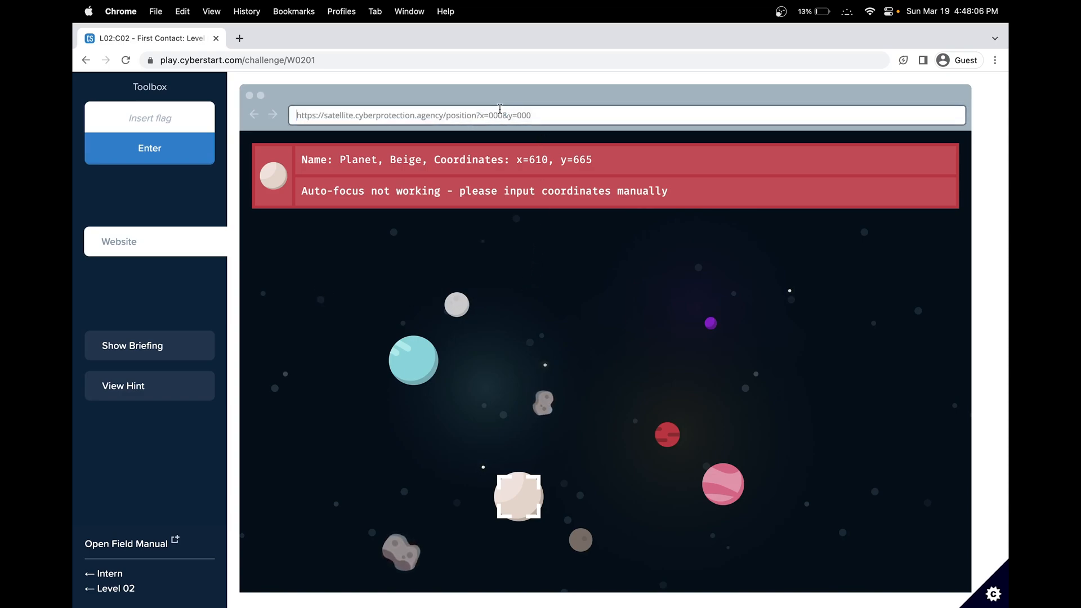
double_click(494, 115)
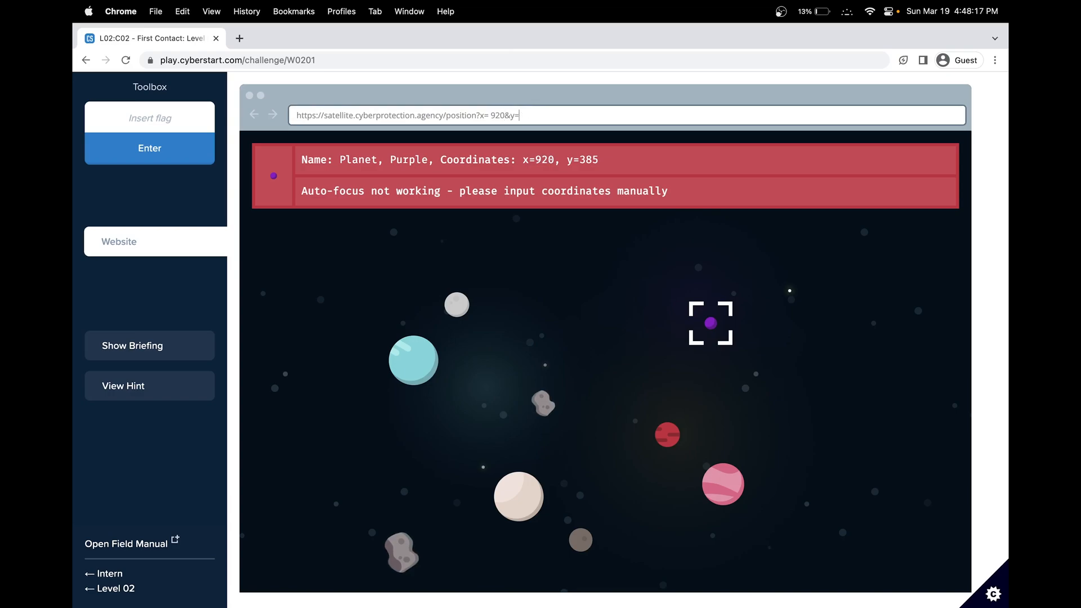
type("385")
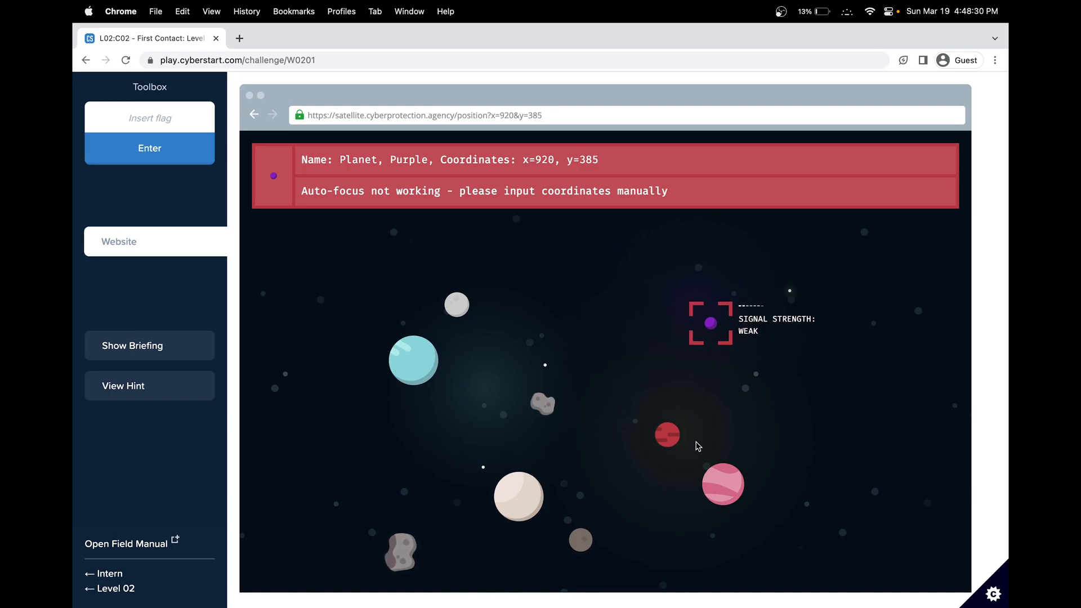
Target the pink planet at x=940, y=645, then open and close DevTools.
left_click(722, 483)
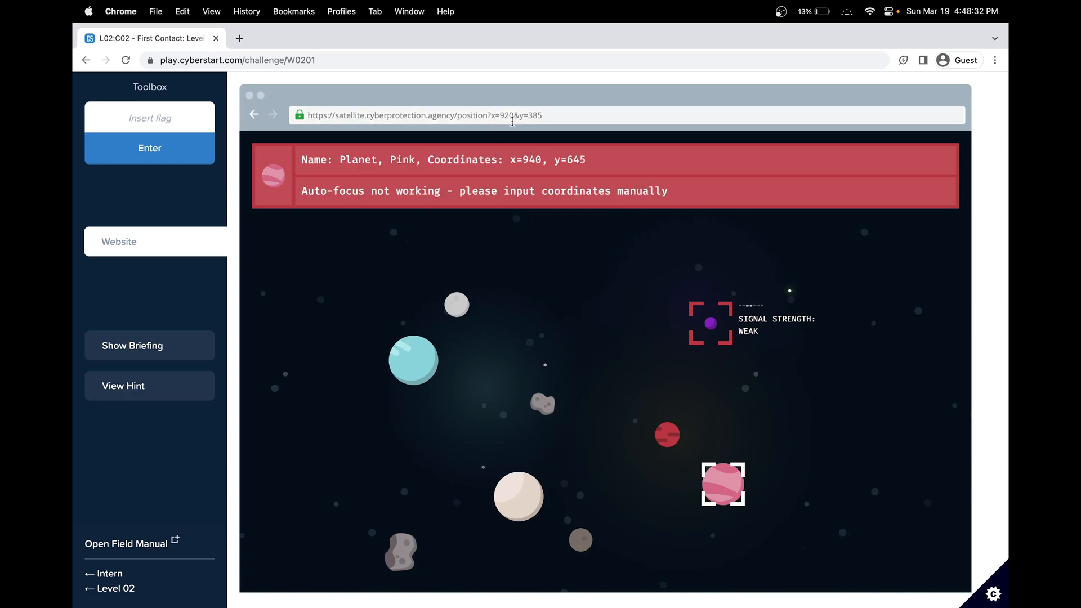
left_click(482, 115)
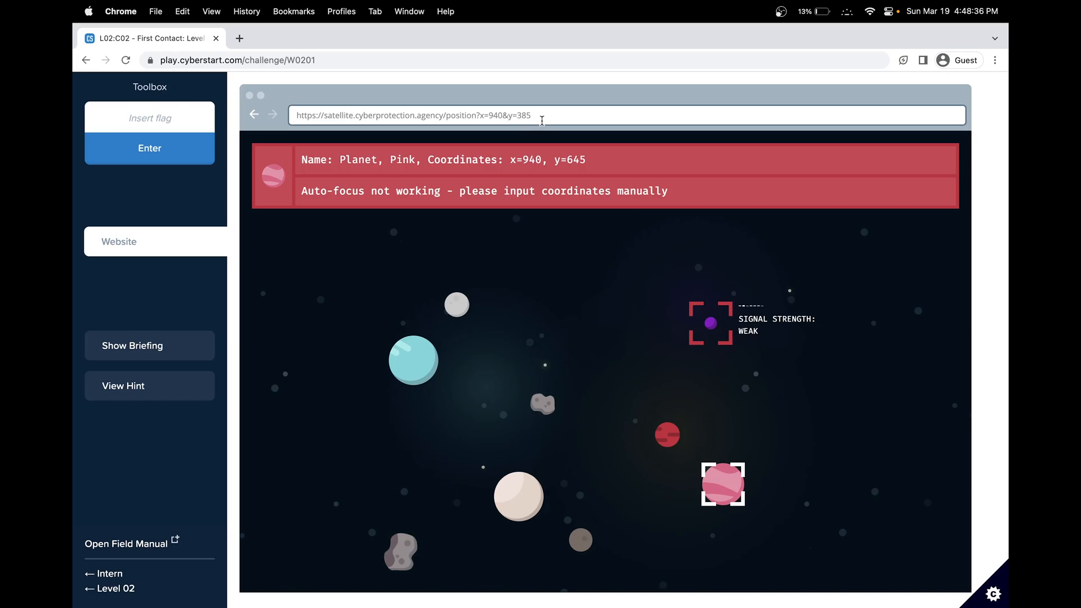
type("6")
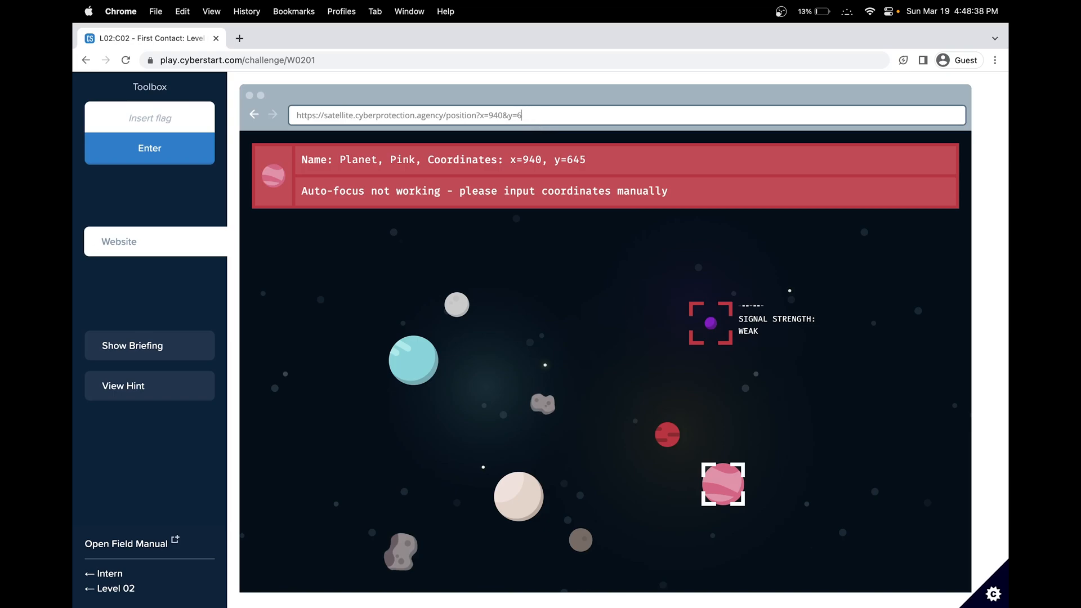
key("Return")
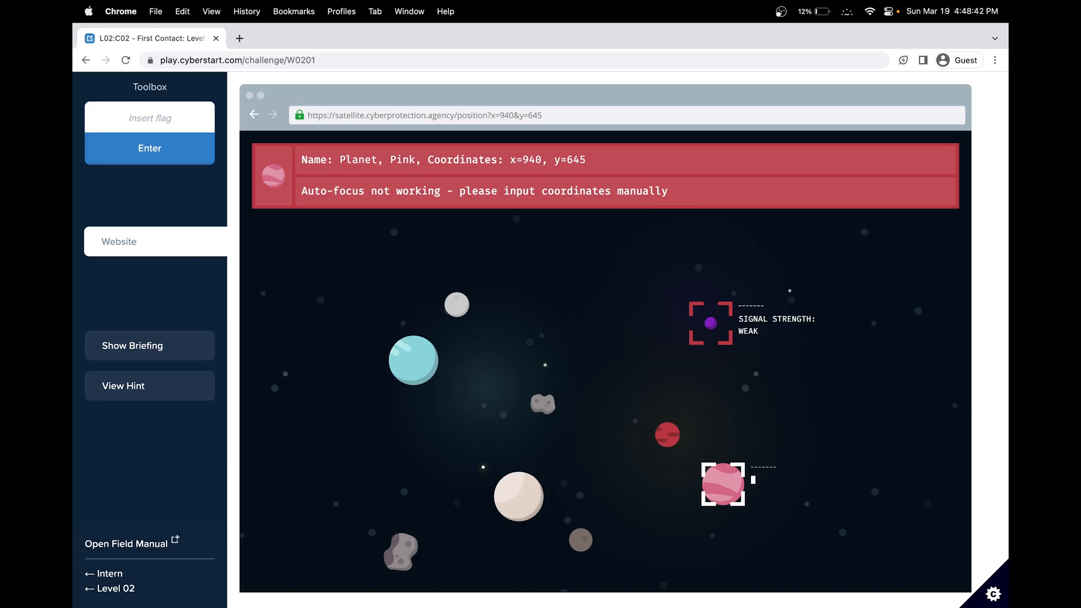
left_click(723, 484)
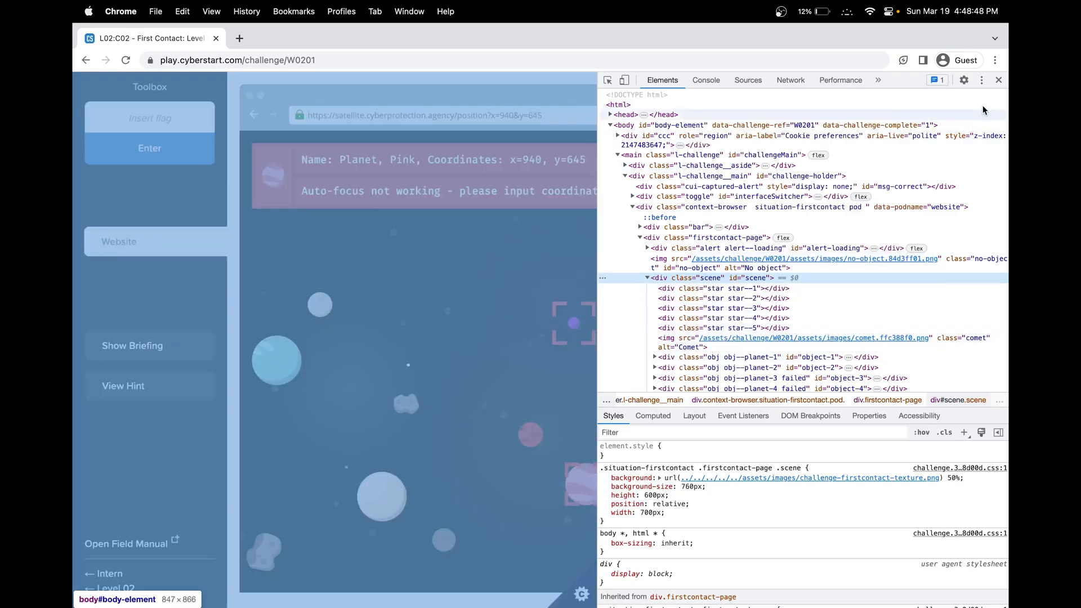
left_click(998, 80)
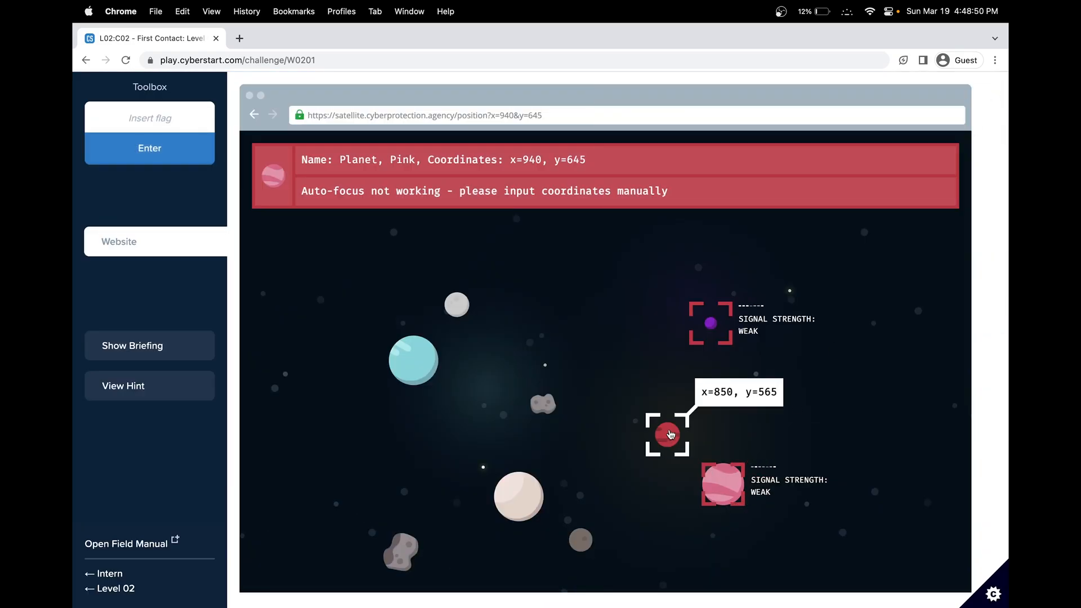
mouse_move(580, 307)
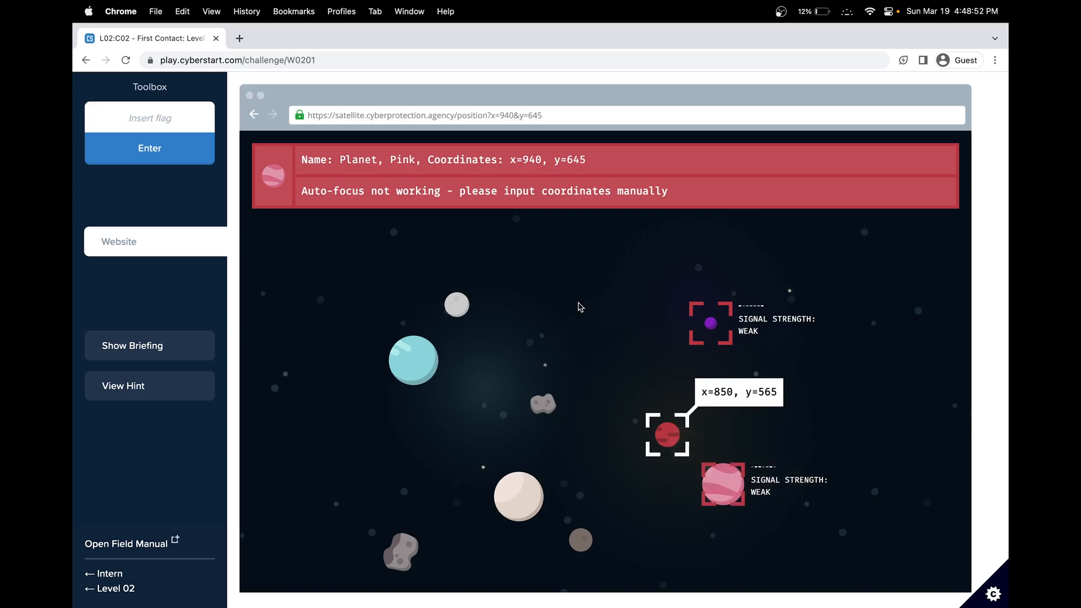
mouse_move(518, 226)
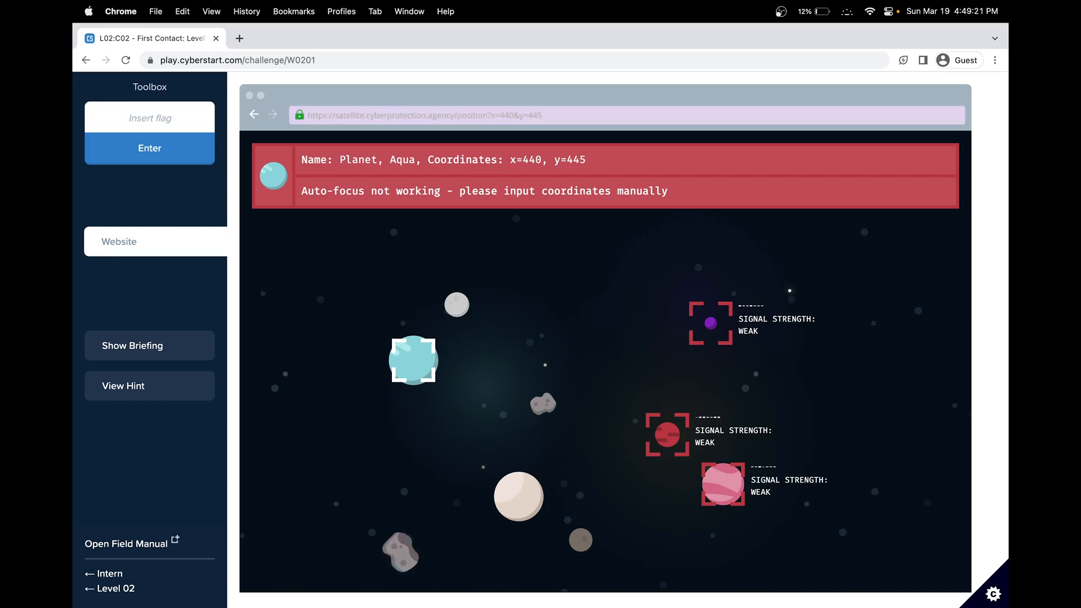
Target the beige planet via the URL, then select the large asteroid (x=420, y=755).
left_click(543, 403)
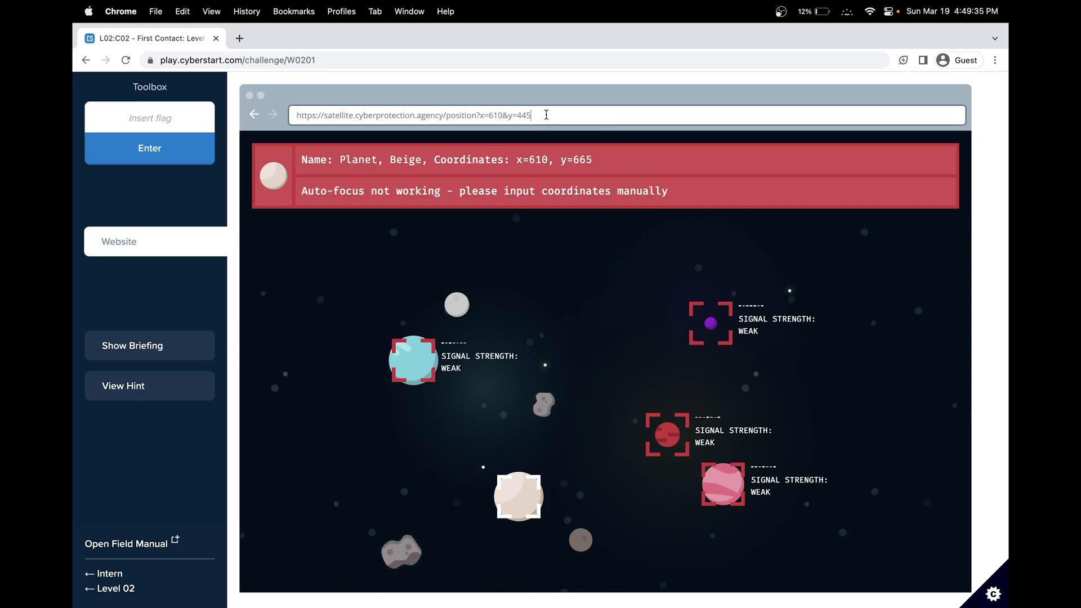
key("Return")
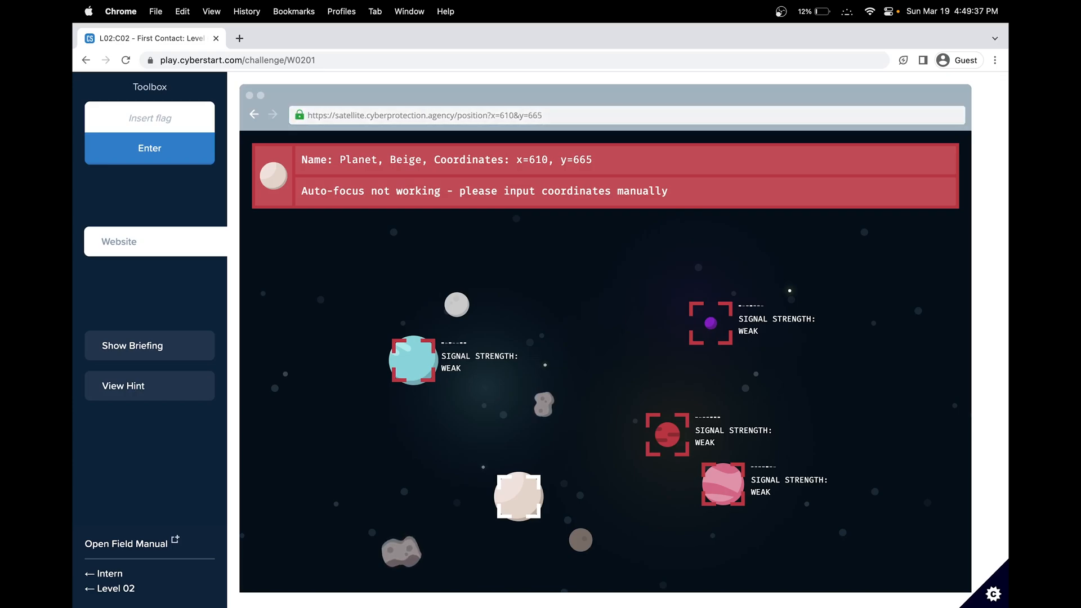
left_click(149, 345)
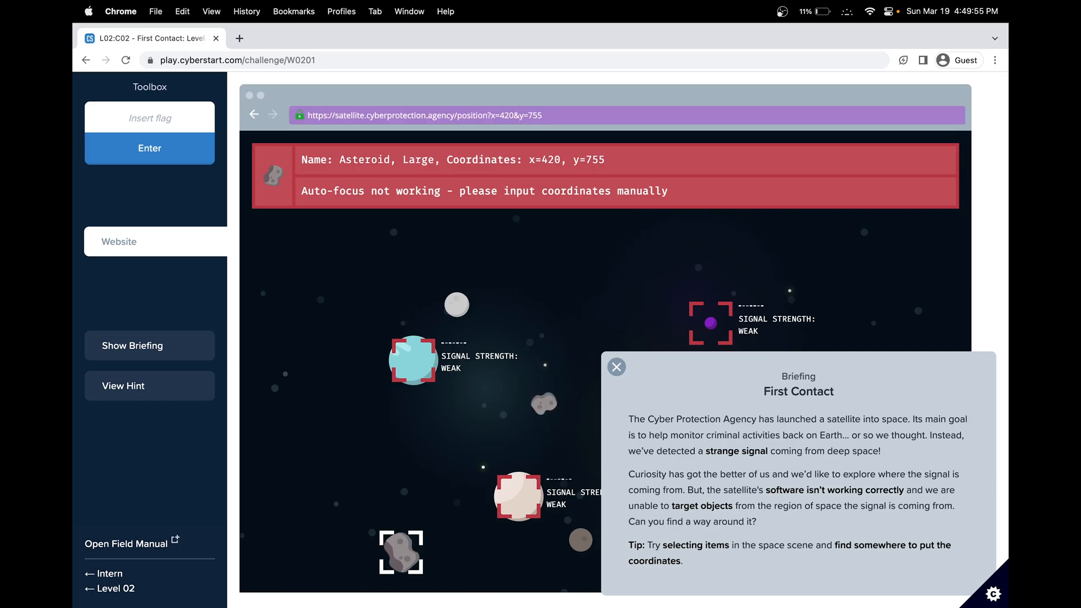
Set the satellite URL to the brown moon's x=710, y=735, revealing 'Origin found'.
left_click(615, 366)
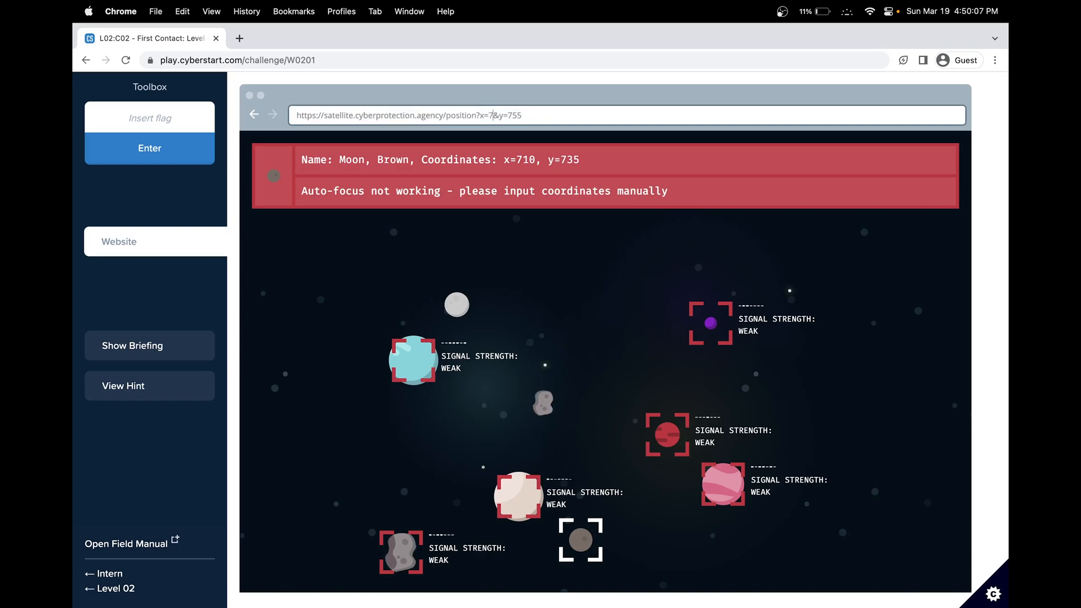
type("710&y=7")
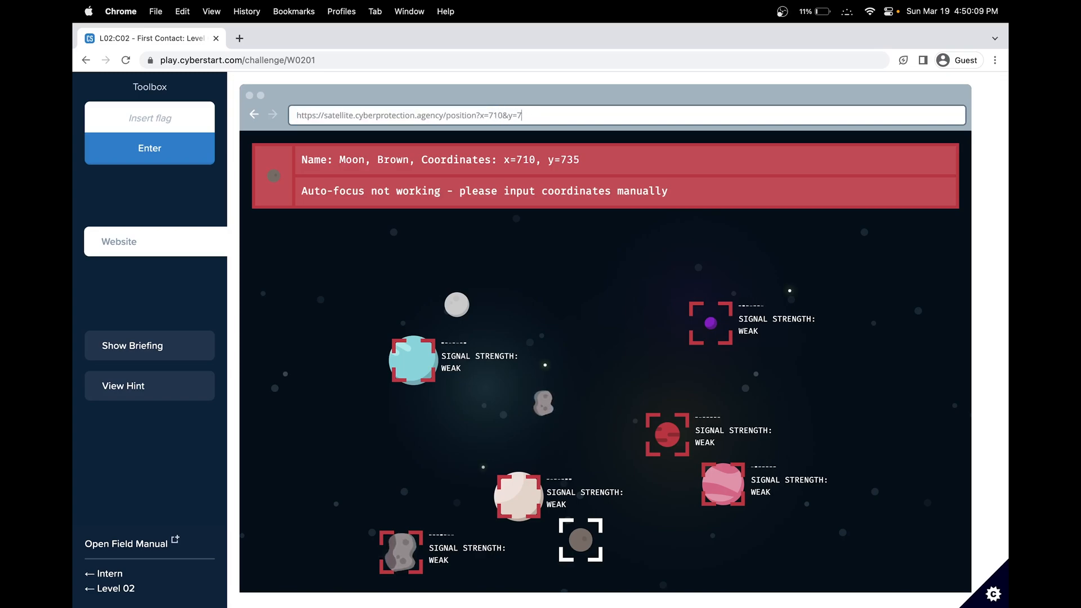
key("Return")
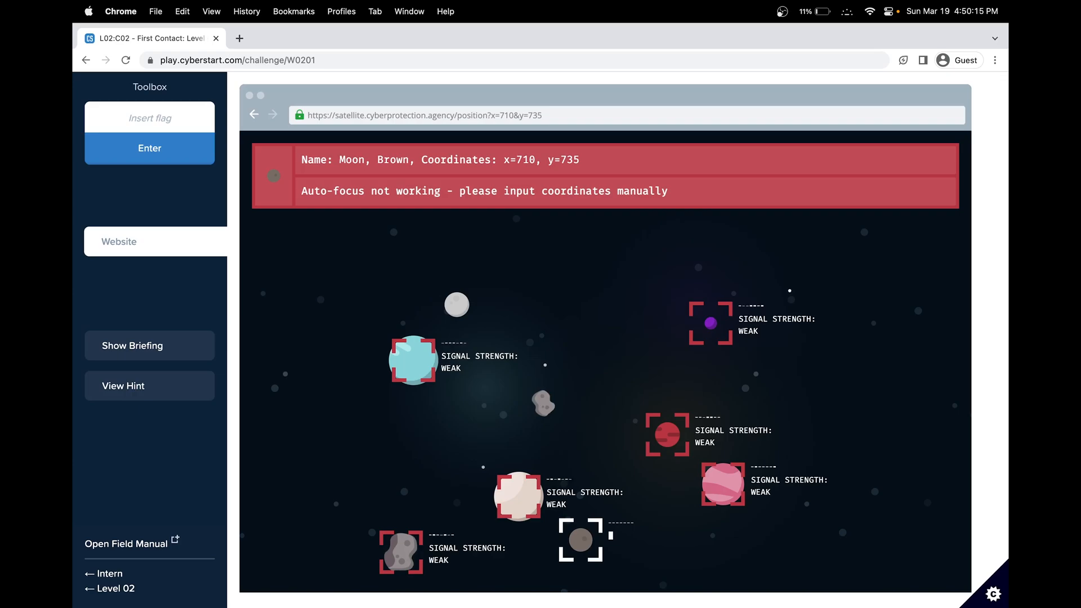
left_click(579, 540)
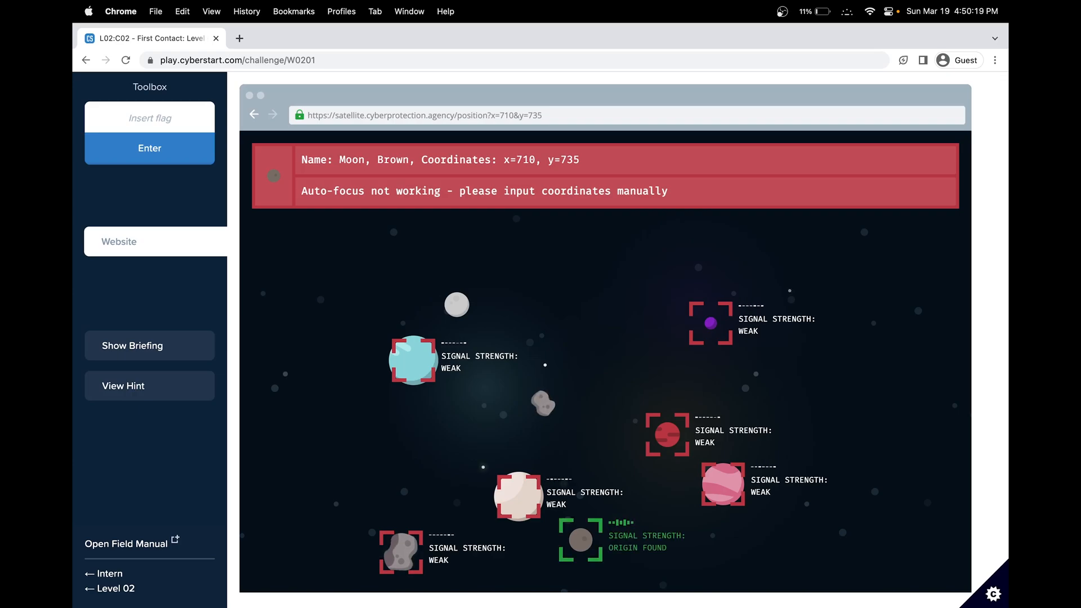
left_click(149, 147)
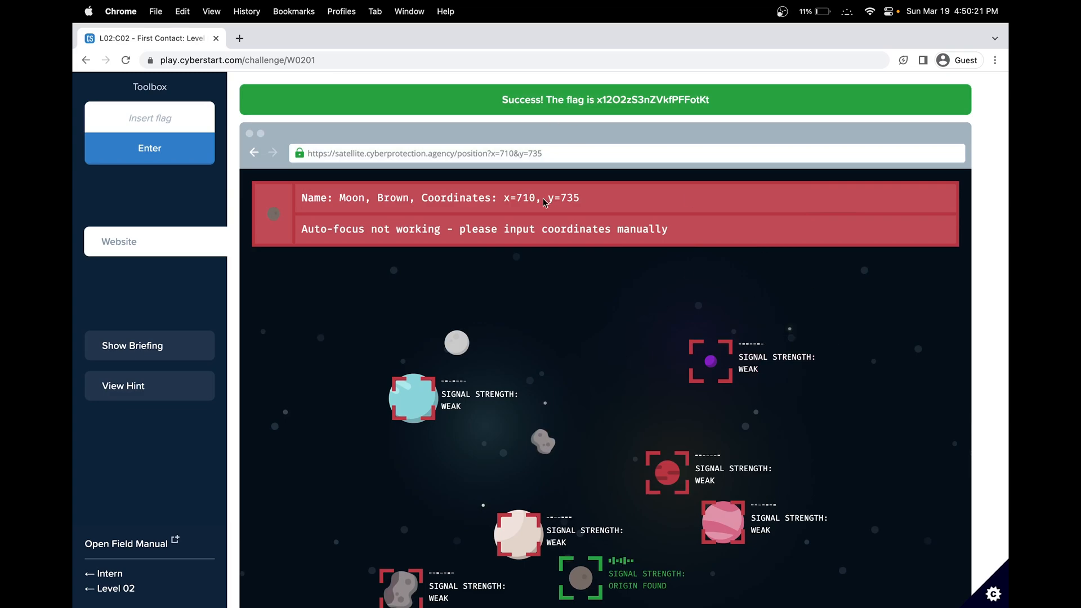
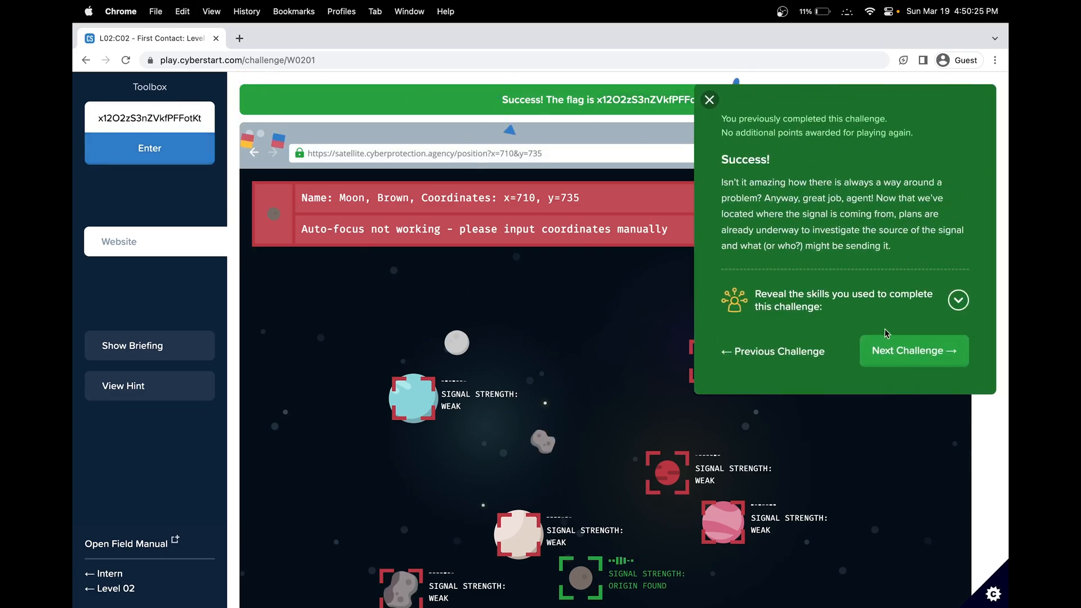
left_click(957, 299)
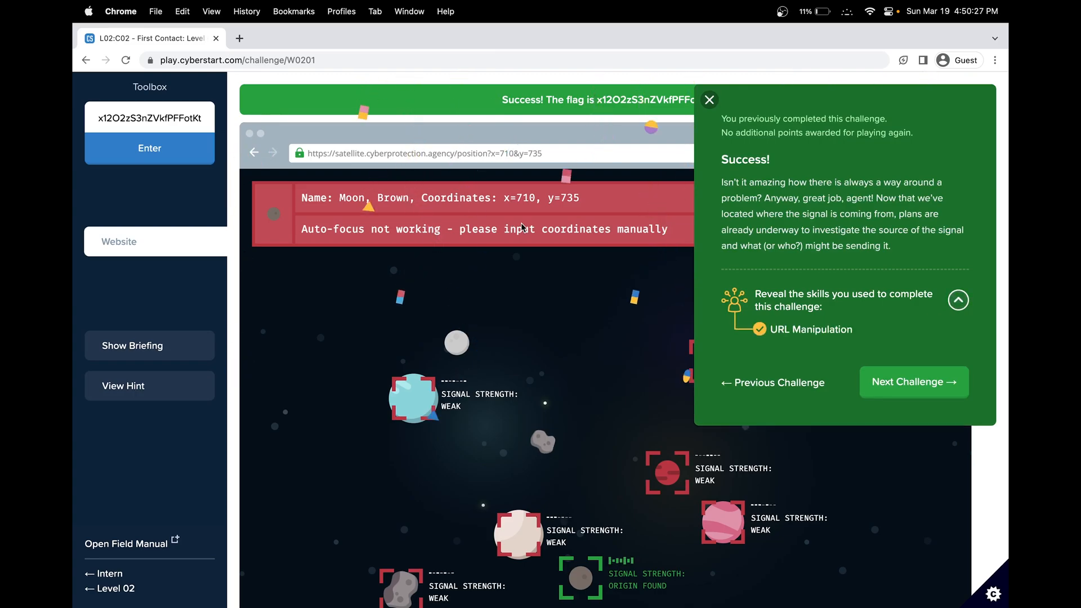
left_click(912, 381)
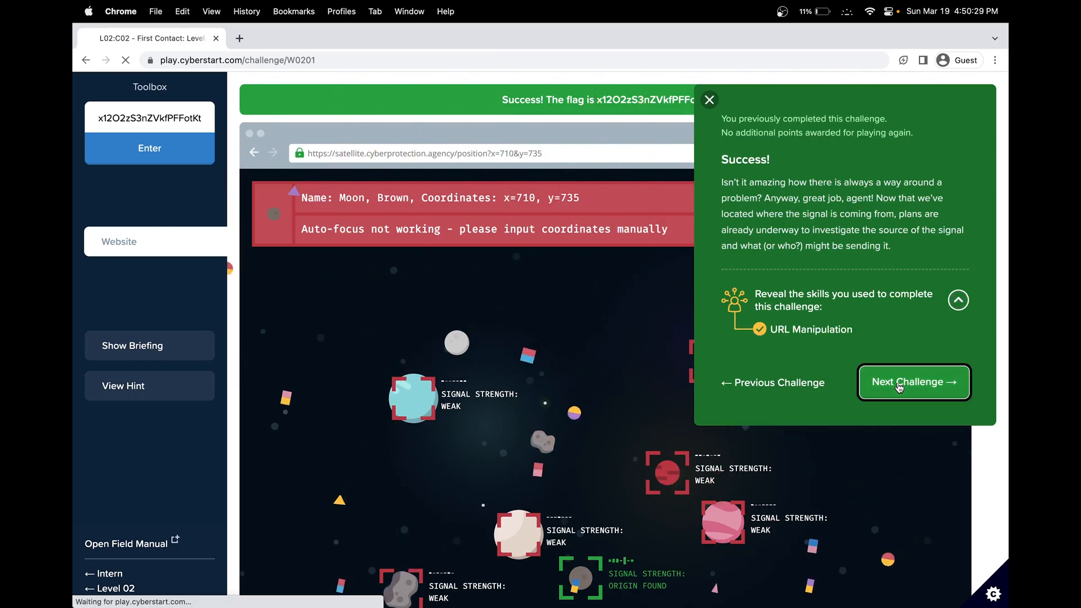